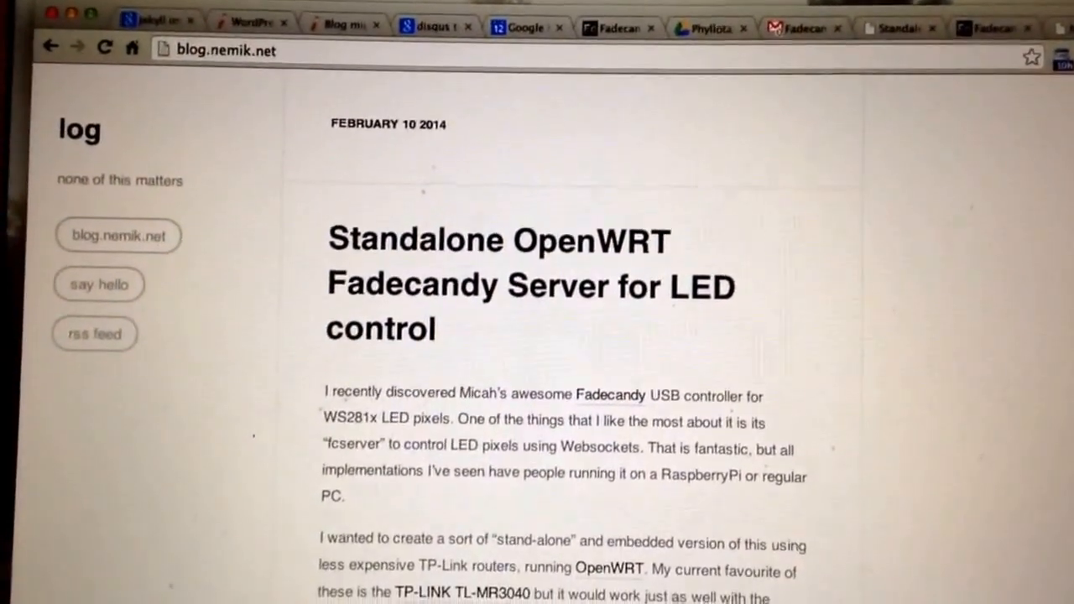
Step: Reload the error page so the Fadecandy Server UI loads at 192.168.2.1:7890
scroll(down, 3)
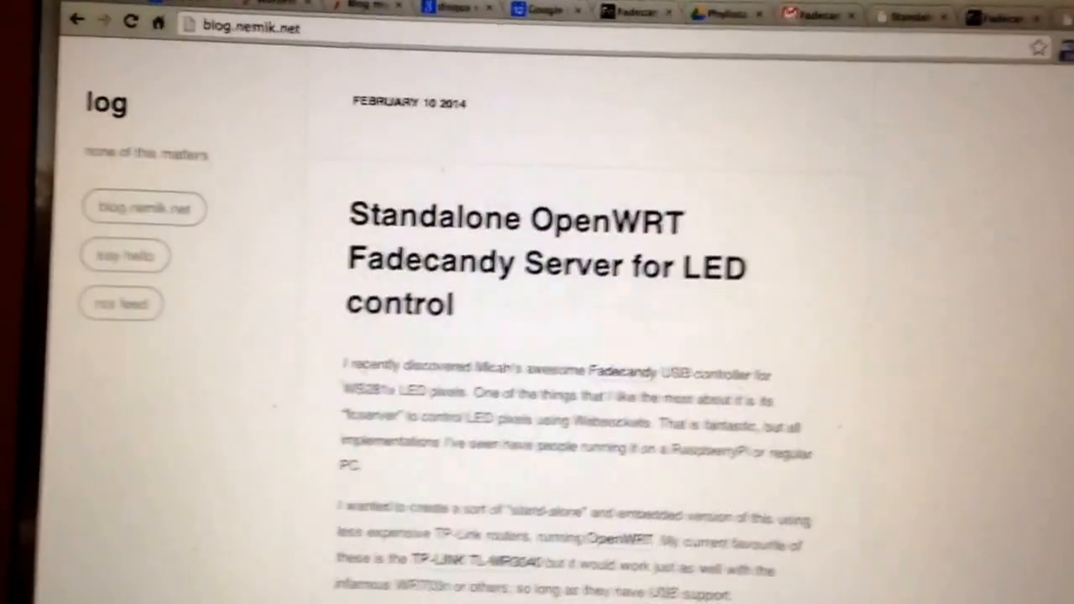
scroll(down, 3)
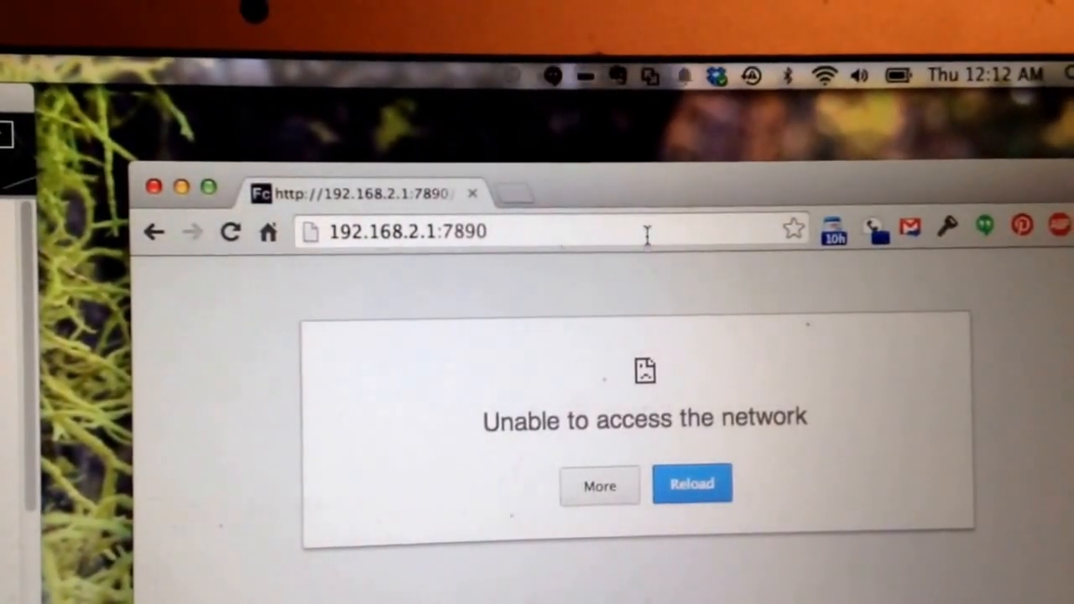
click(691, 483)
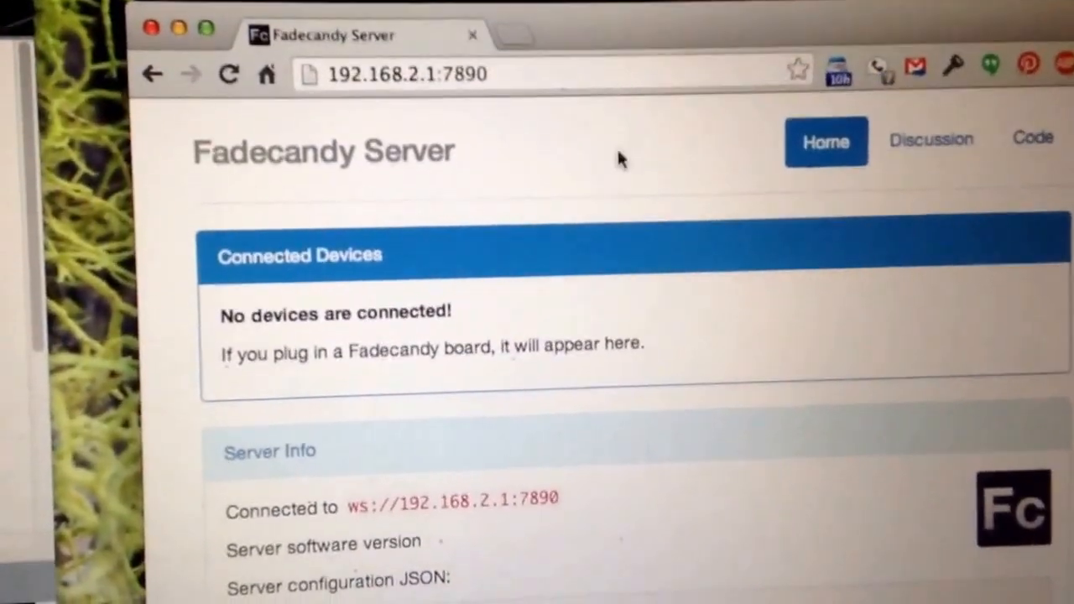